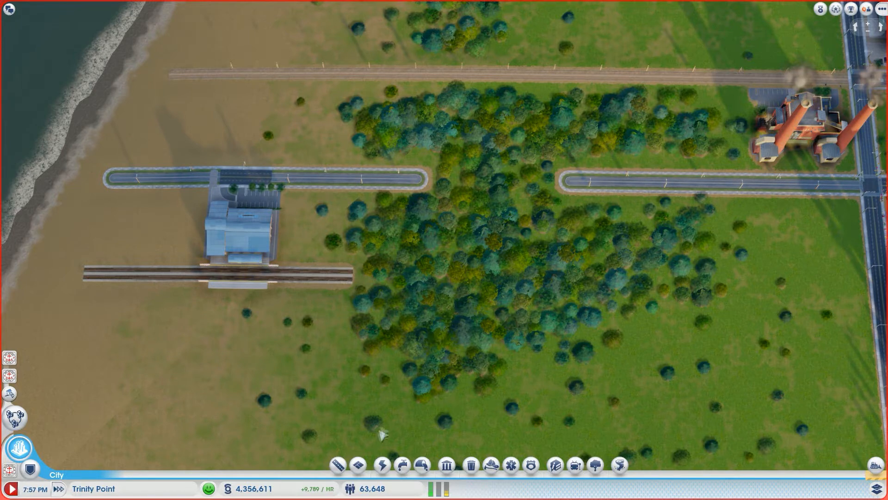
Choose the Dirt Road type from the Roads category.
left_click(337, 466)
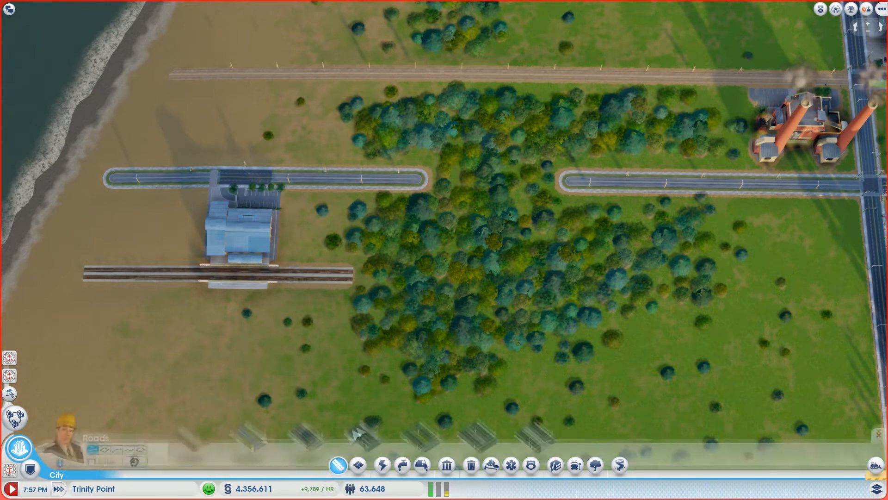
left_click(336, 464)
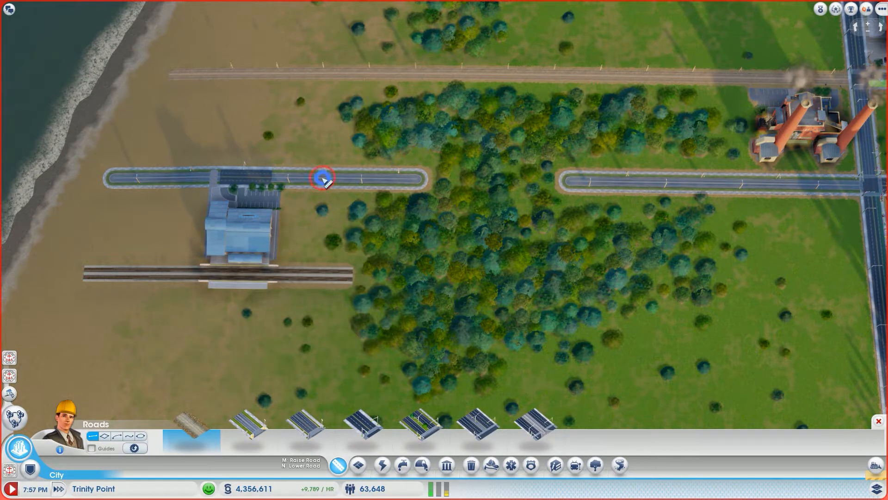
left_click_drag(322, 177, 320, 278)
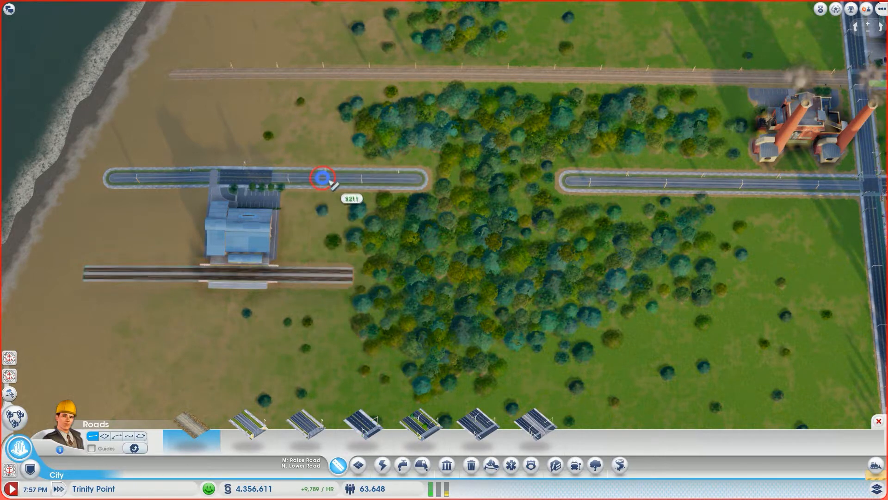
left_click_drag(323, 176, 318, 277)
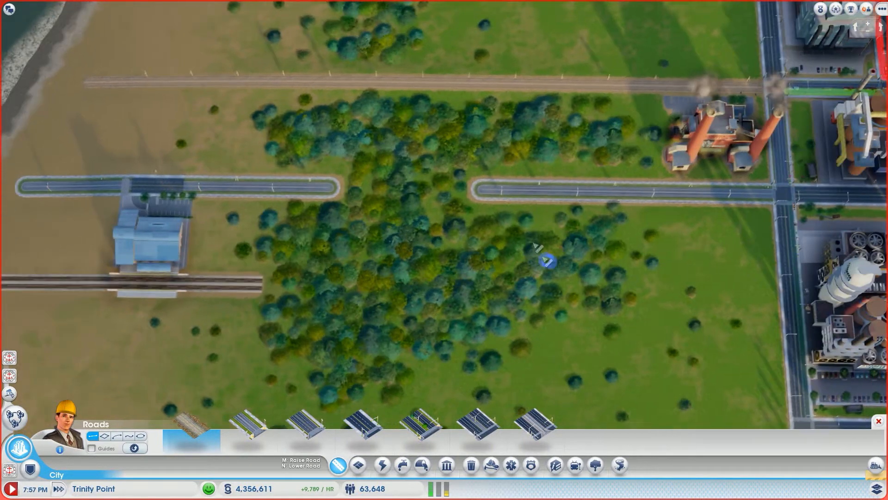
Lay a short dirt road heading south from the eastern road's west end.
left_click_drag(503, 188, 504, 280)
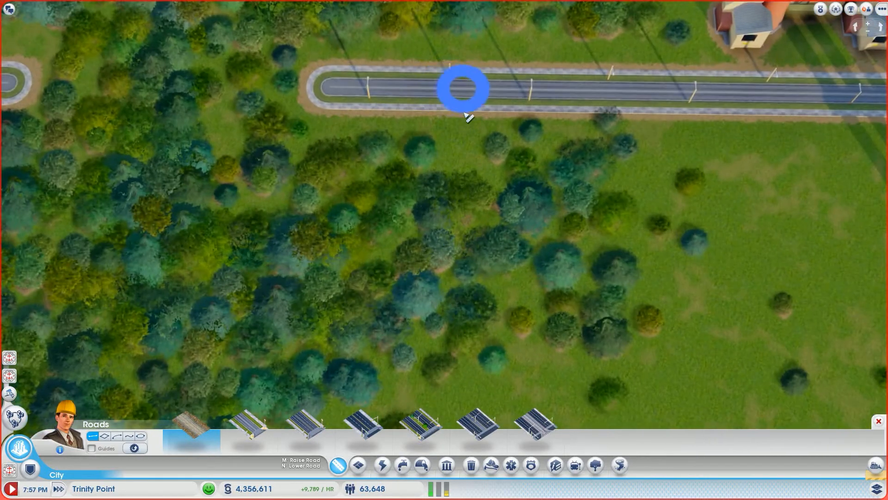
left_click_drag(462, 88, 463, 299)
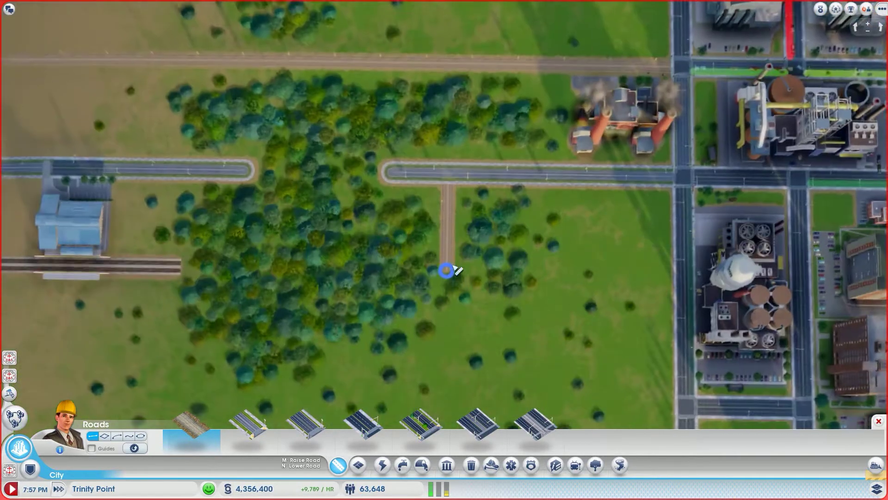
Place a second train station beside the first along the rail line.
left_click(575, 465)
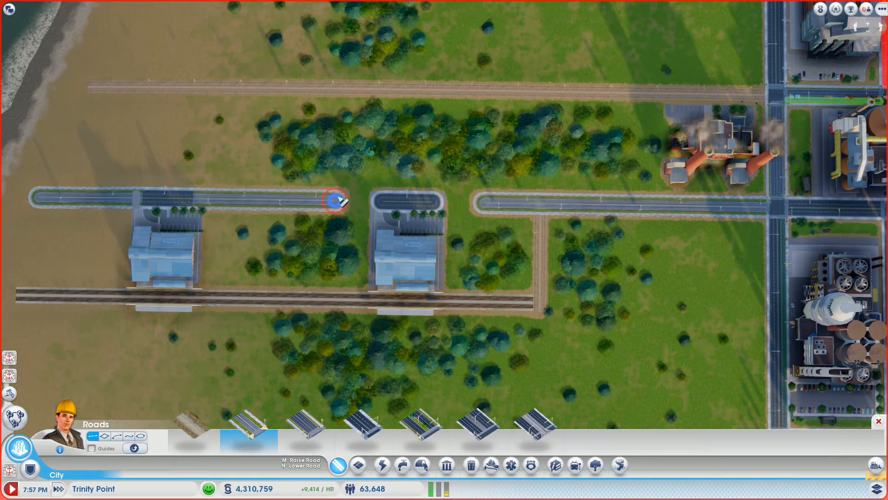
Connect the separate road stretches into one continuous road past both stations.
left_click_drag(336, 200, 456, 204)
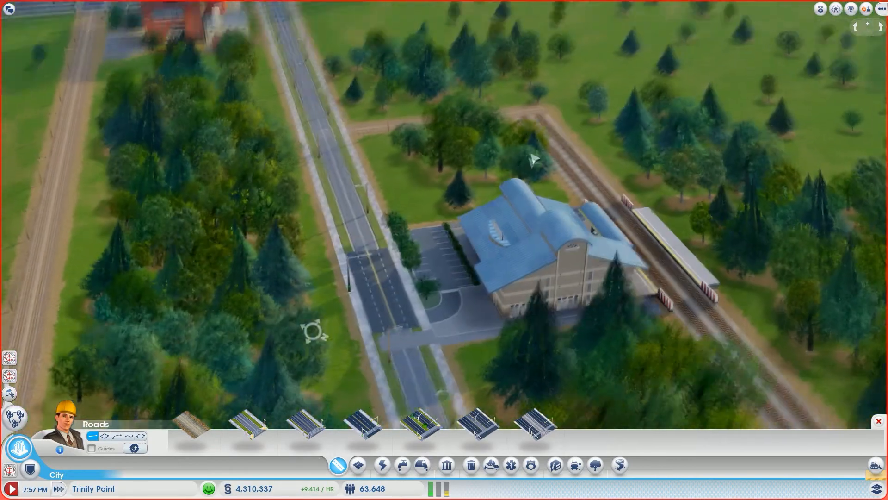
scroll("down", 3)
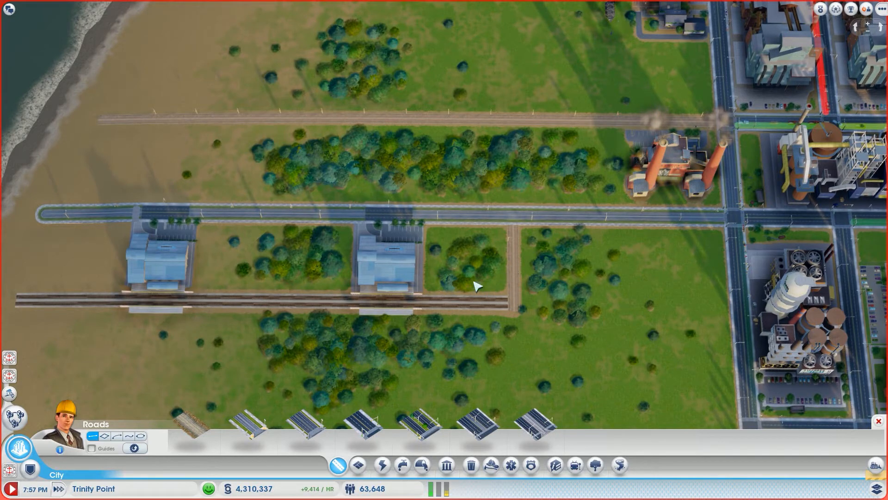
left_click(153, 258)
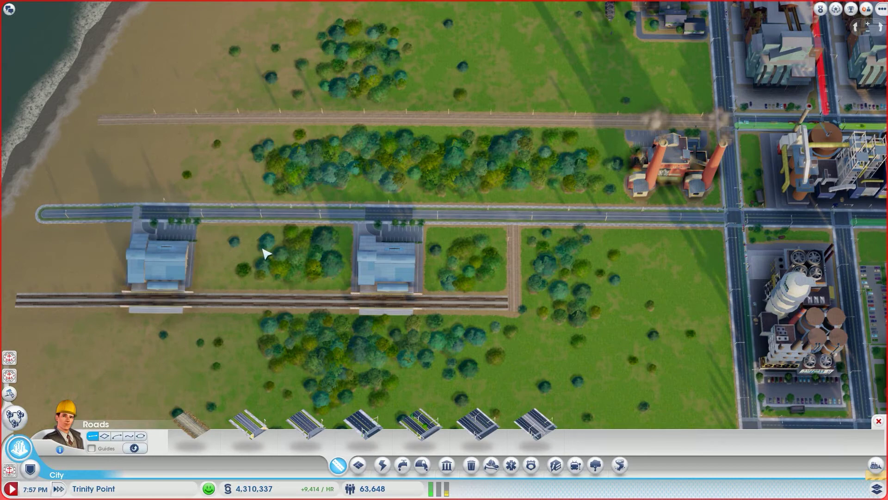
mouse_move(508, 266)
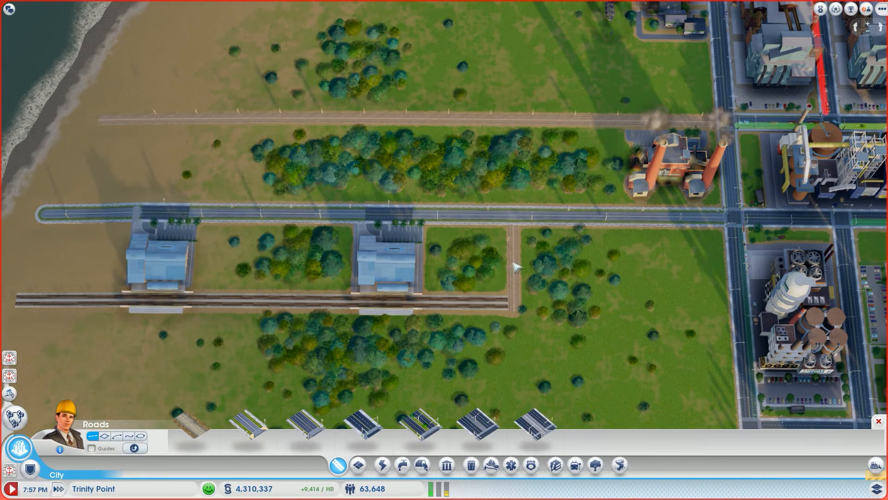
mouse_move(518, 272)
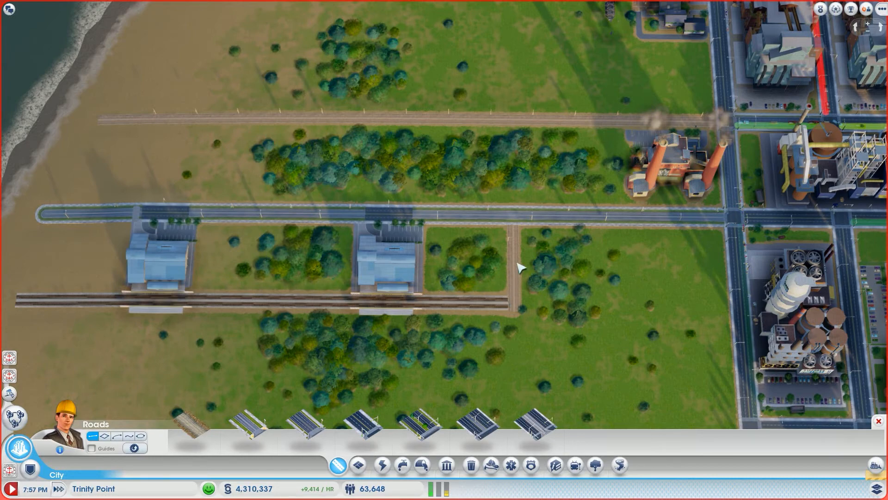